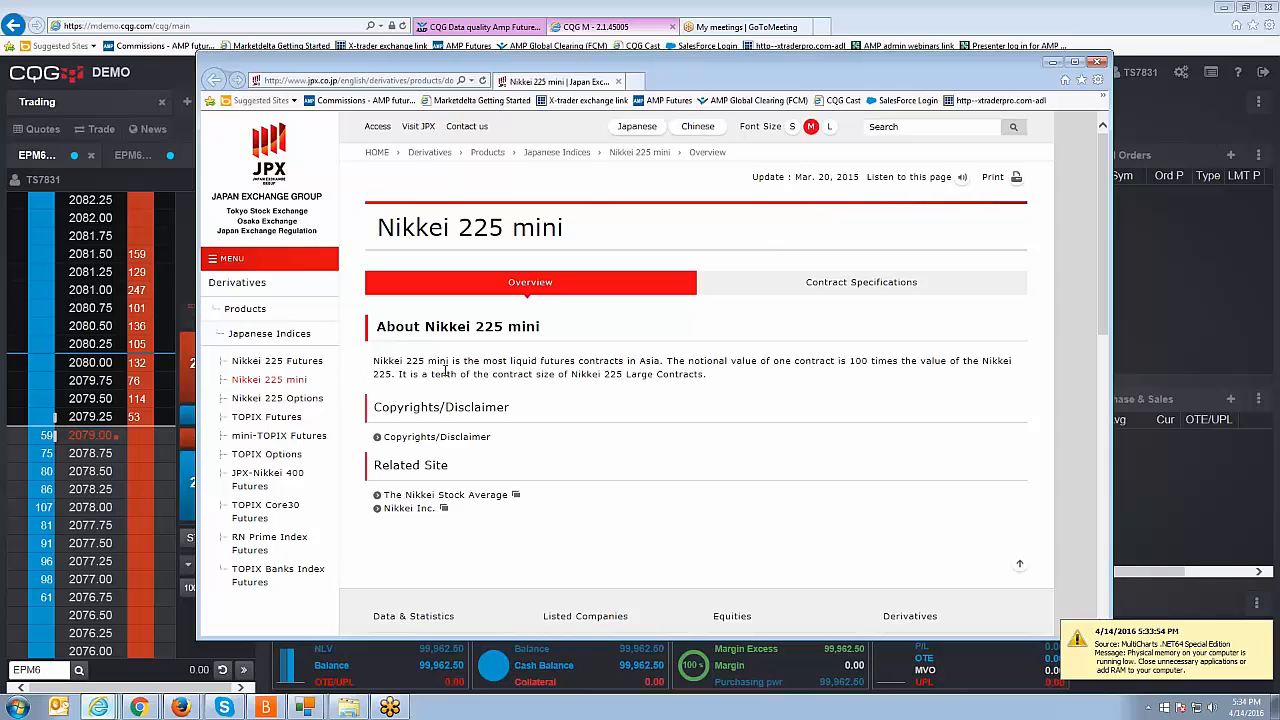
mouse_move(504, 328)
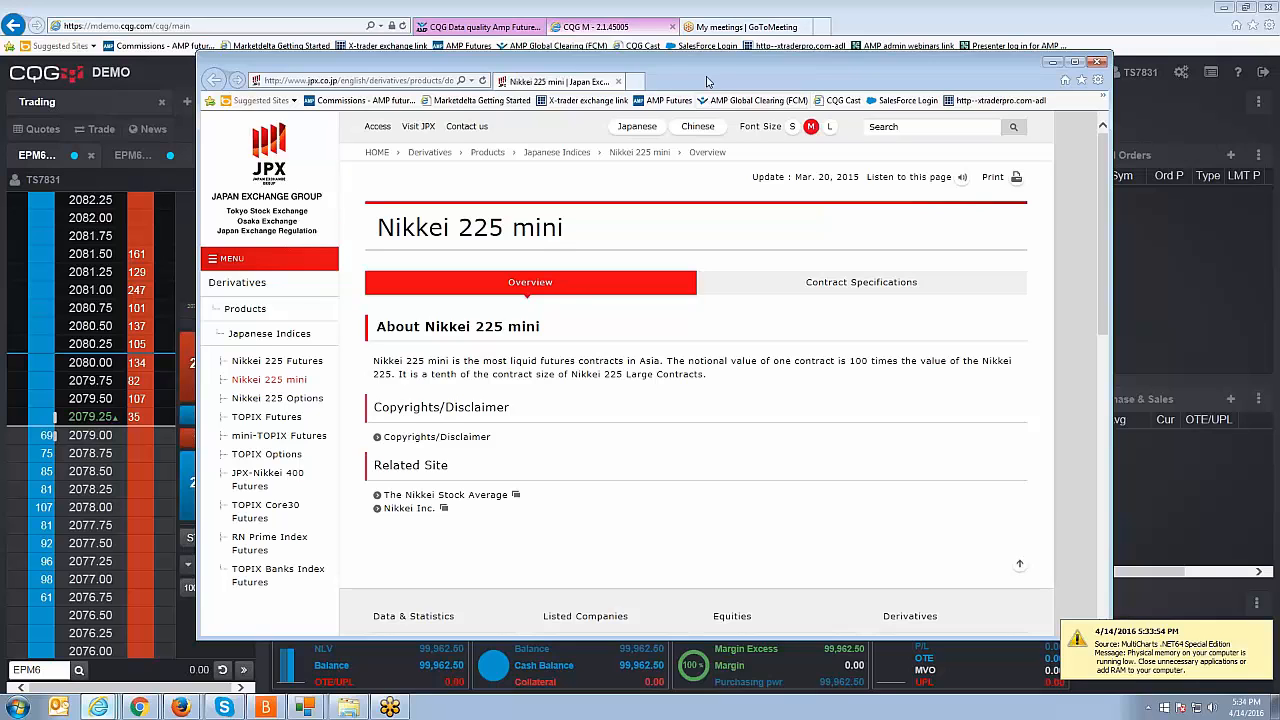
Close the JPX Nikkei 225 mini page to reveal the CQG M trading screen
click(1094, 64)
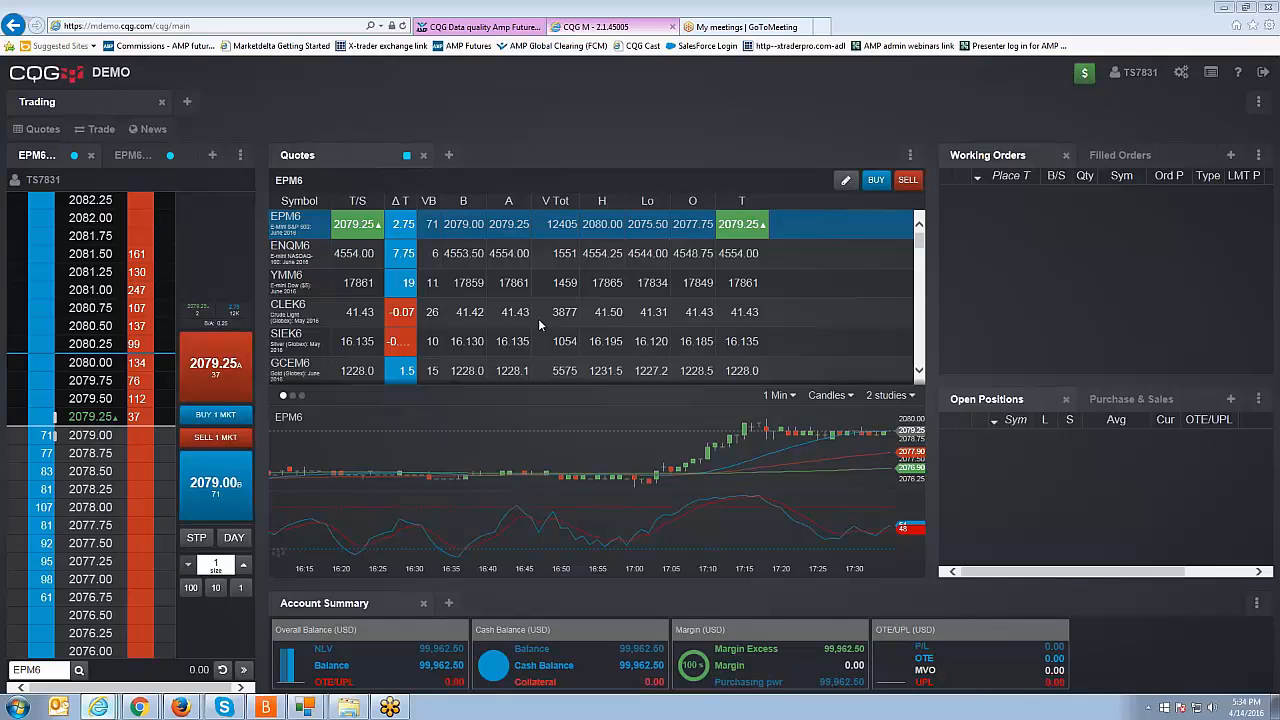
mouse_move(480, 20)
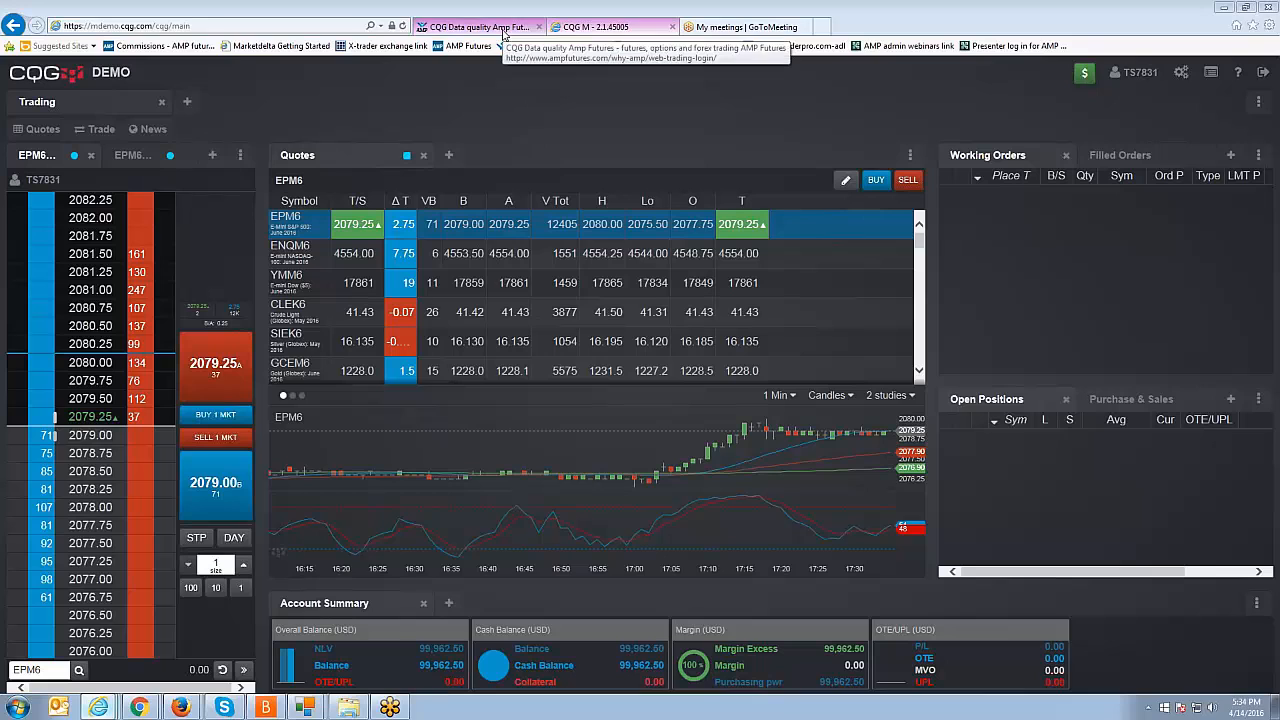
Switch the browser to the AMP Futures Web Trading Login page
click(488, 28)
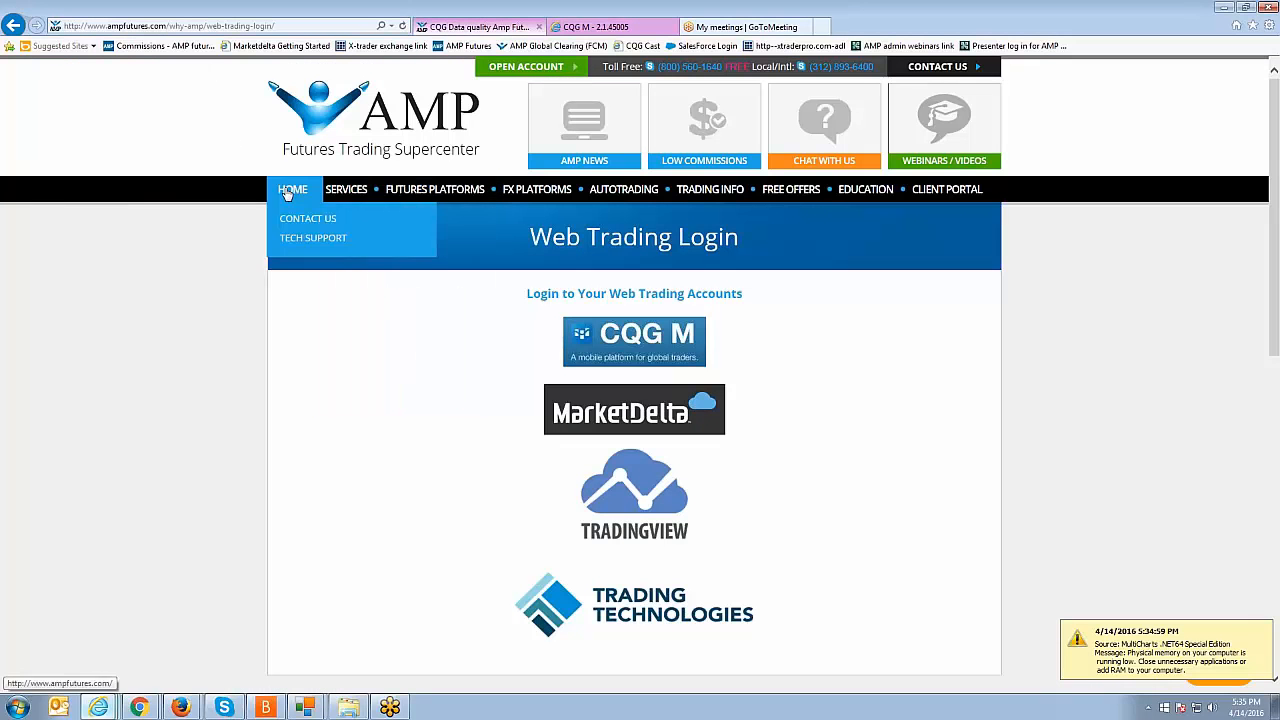
From AMP Futures home, go to Client Portal > Web Trading Login and launch CQG M
click(292, 188)
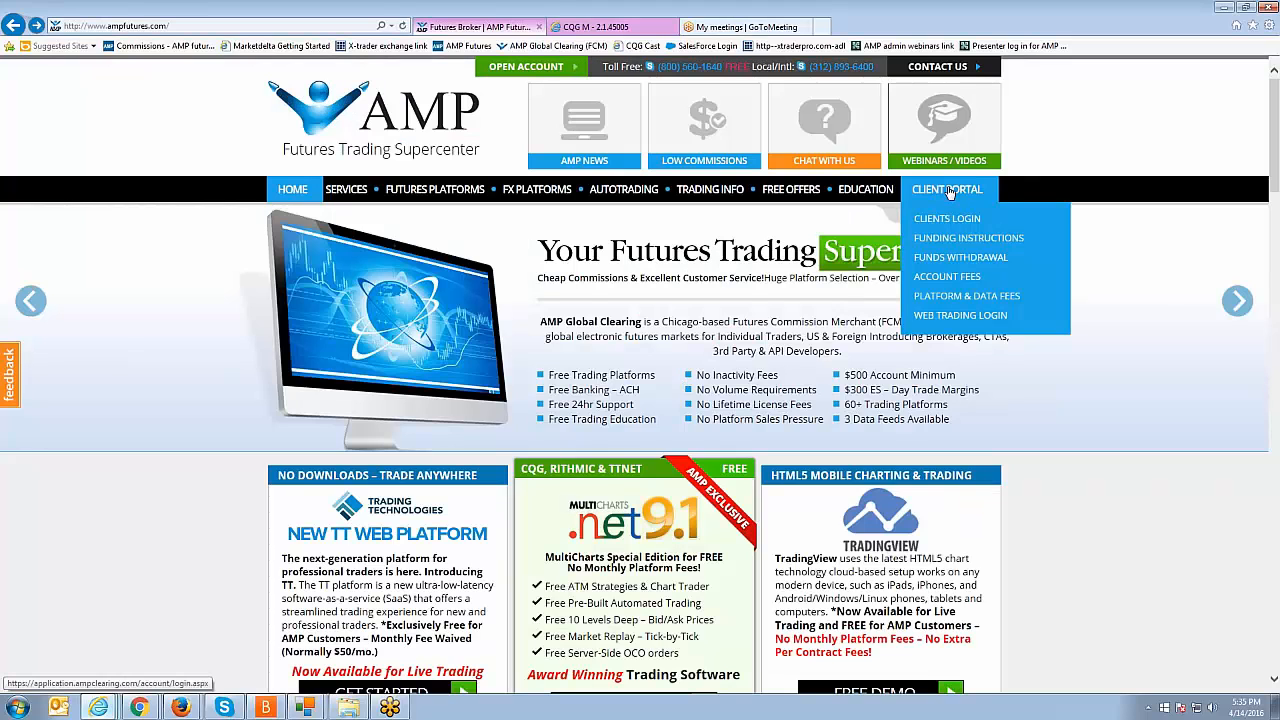
mouse_move(944, 320)
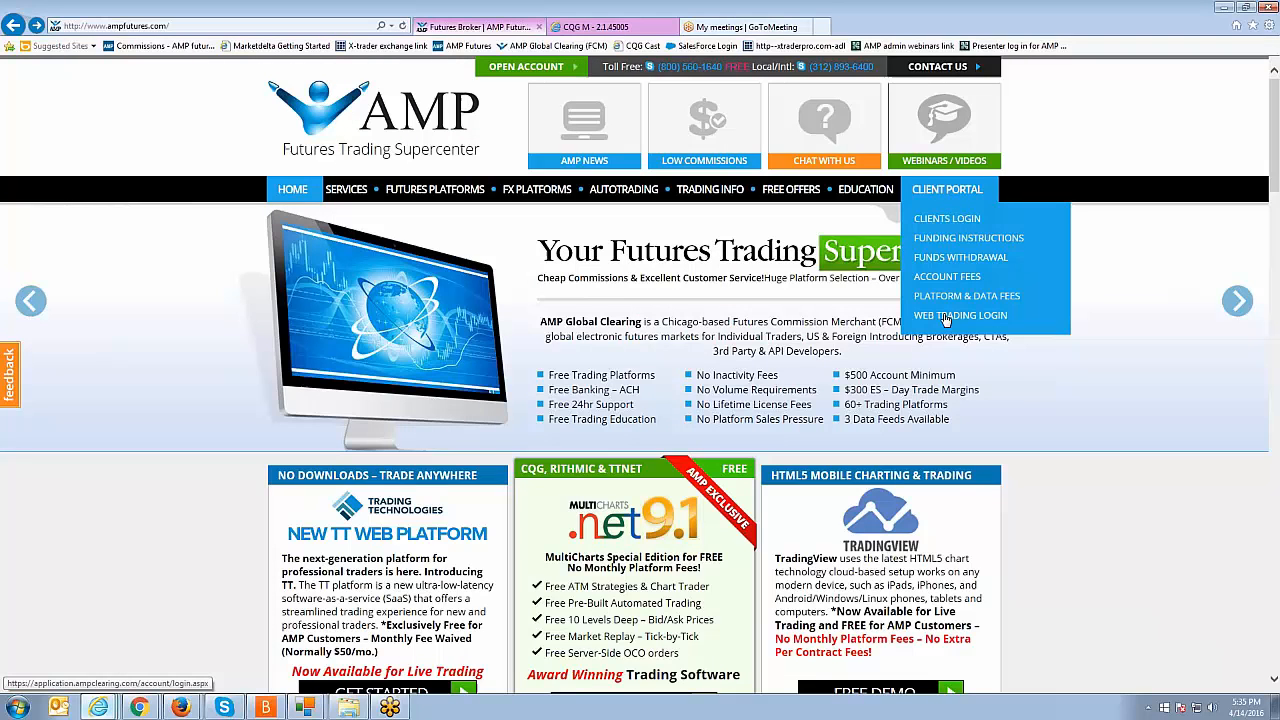
mouse_move(948, 318)
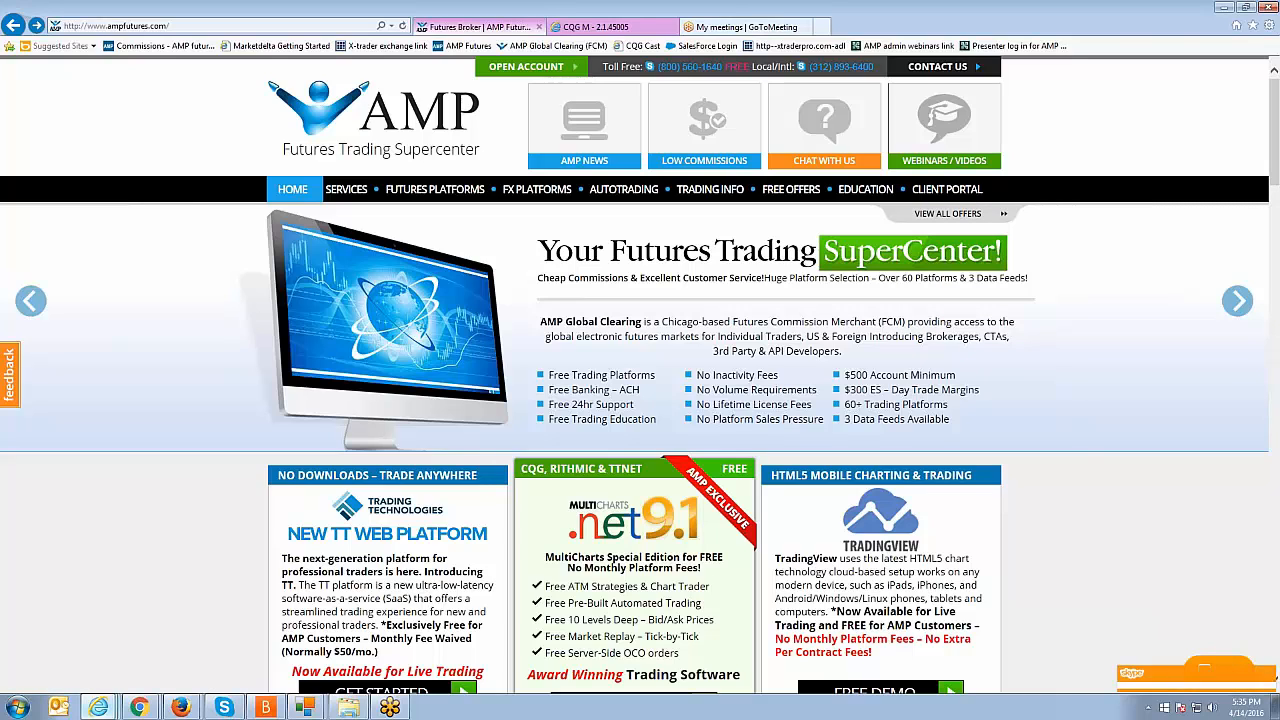
click(948, 188)
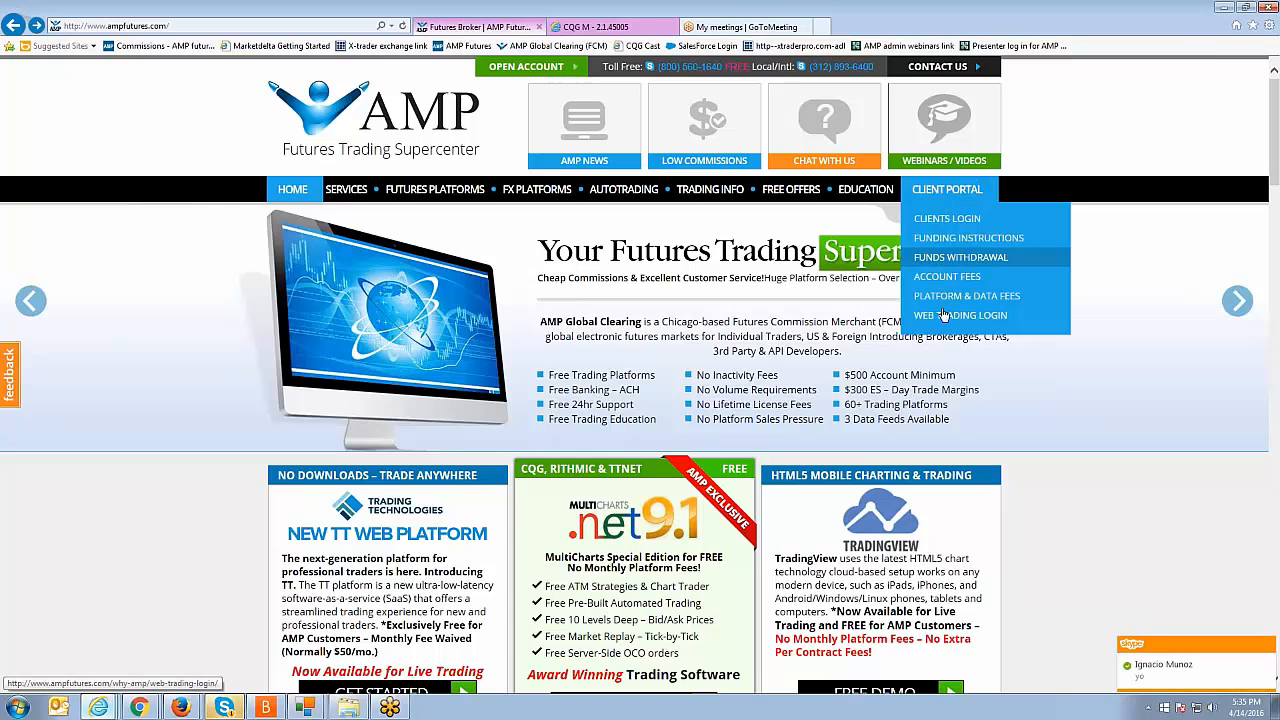
click(960, 316)
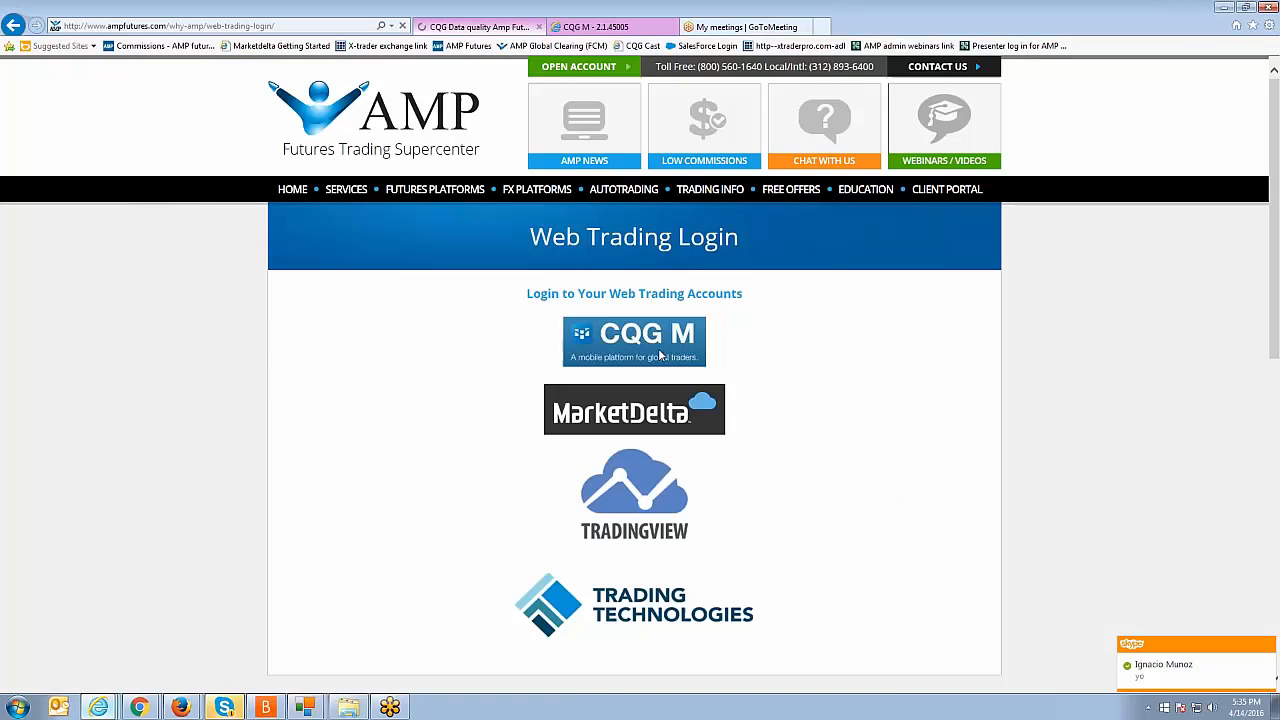
mouse_move(638, 344)
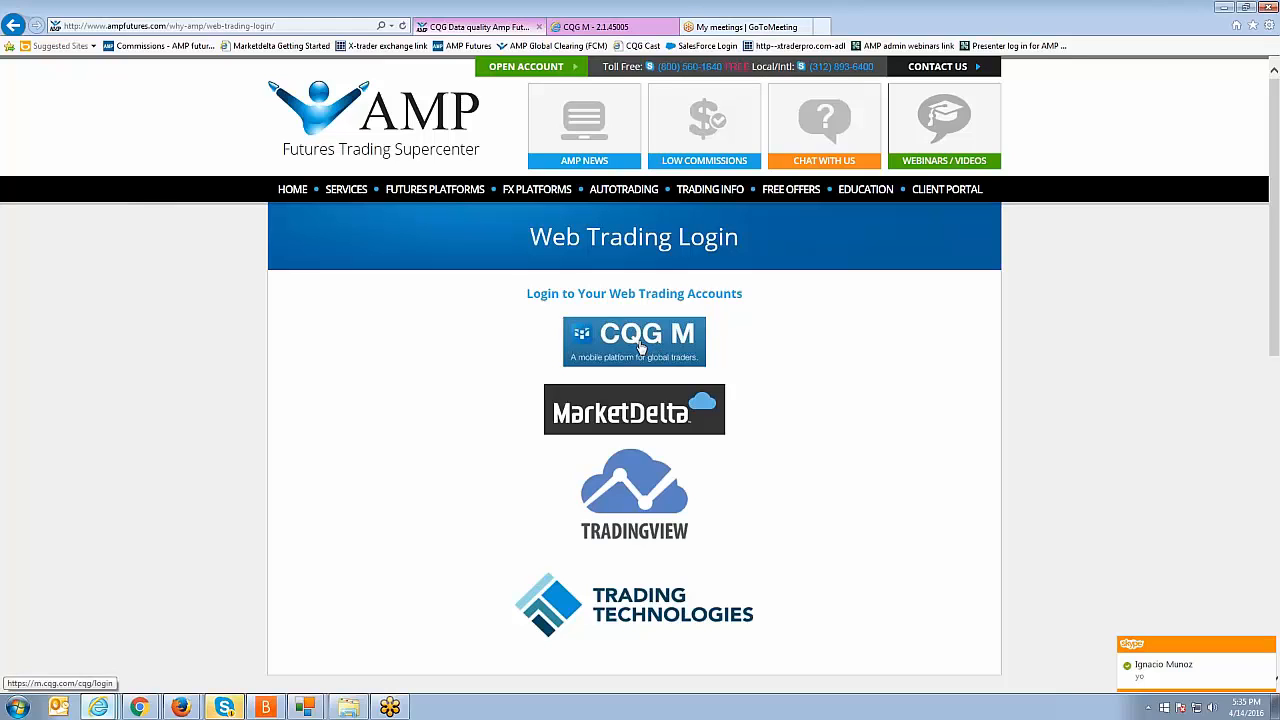
click(634, 340)
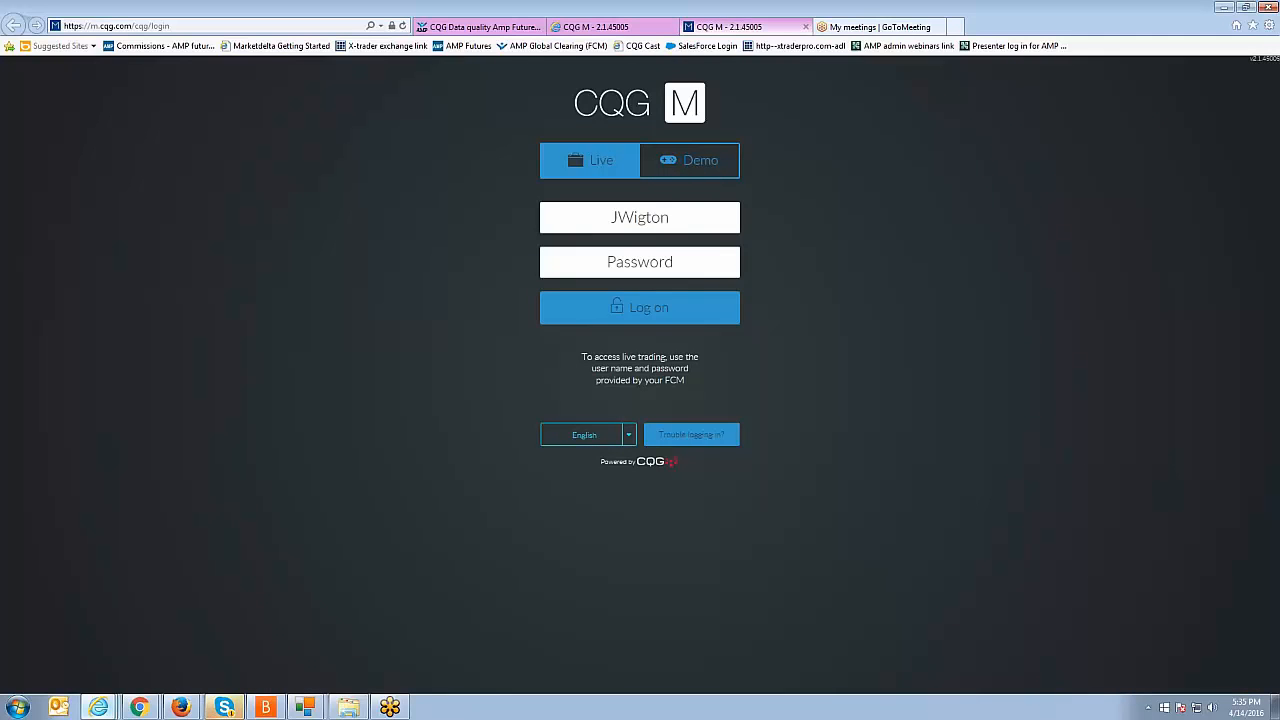
Switch the CQG M login to Demo mode and log on to the demo account
click(688, 160)
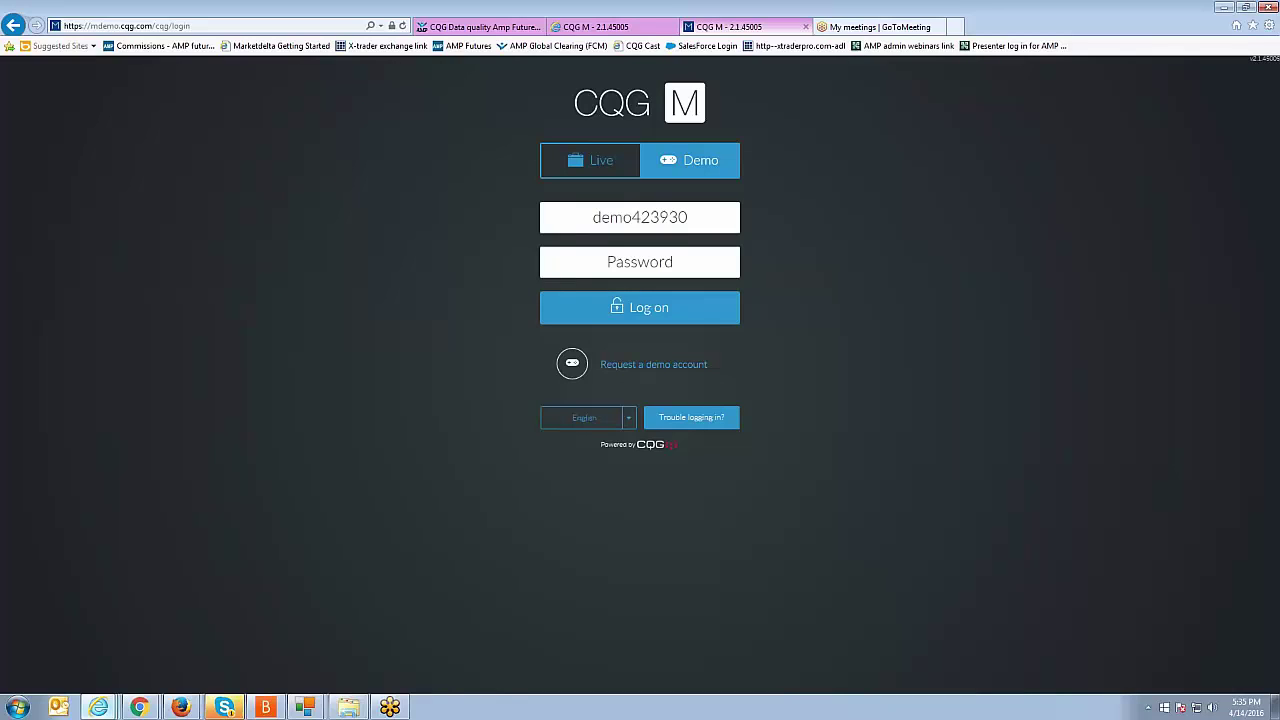
mouse_move(648, 330)
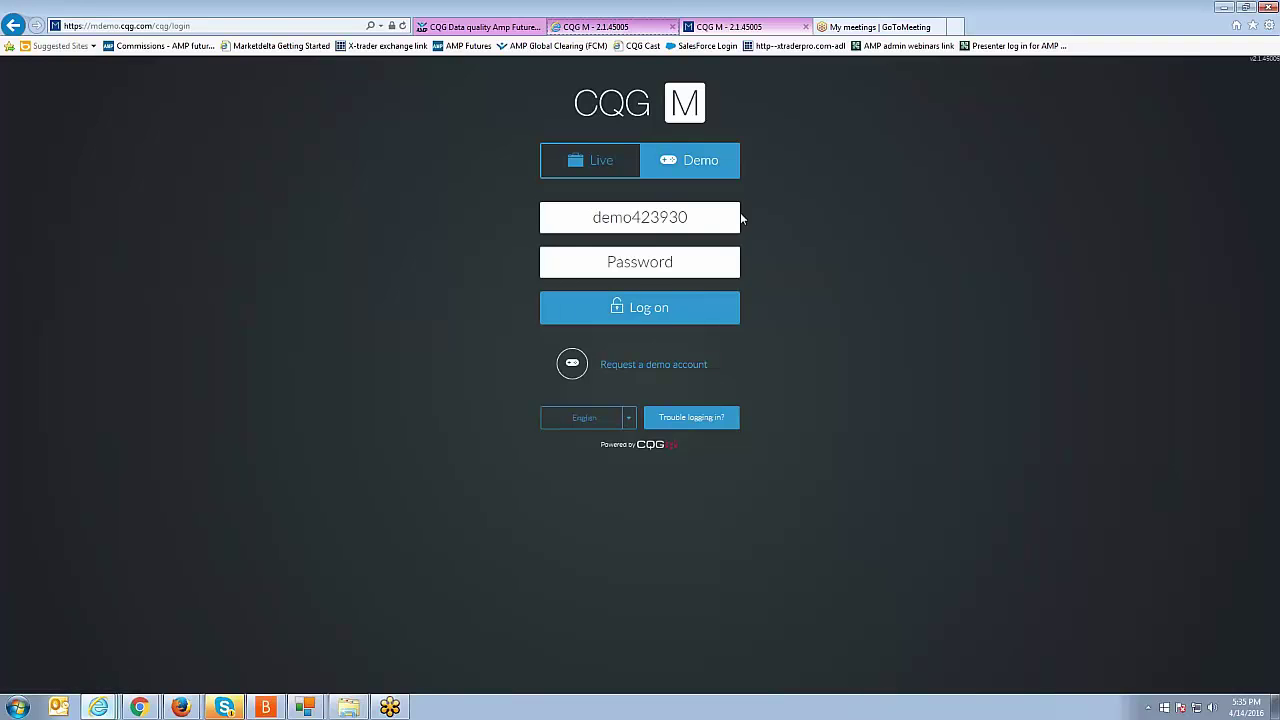
click(640, 308)
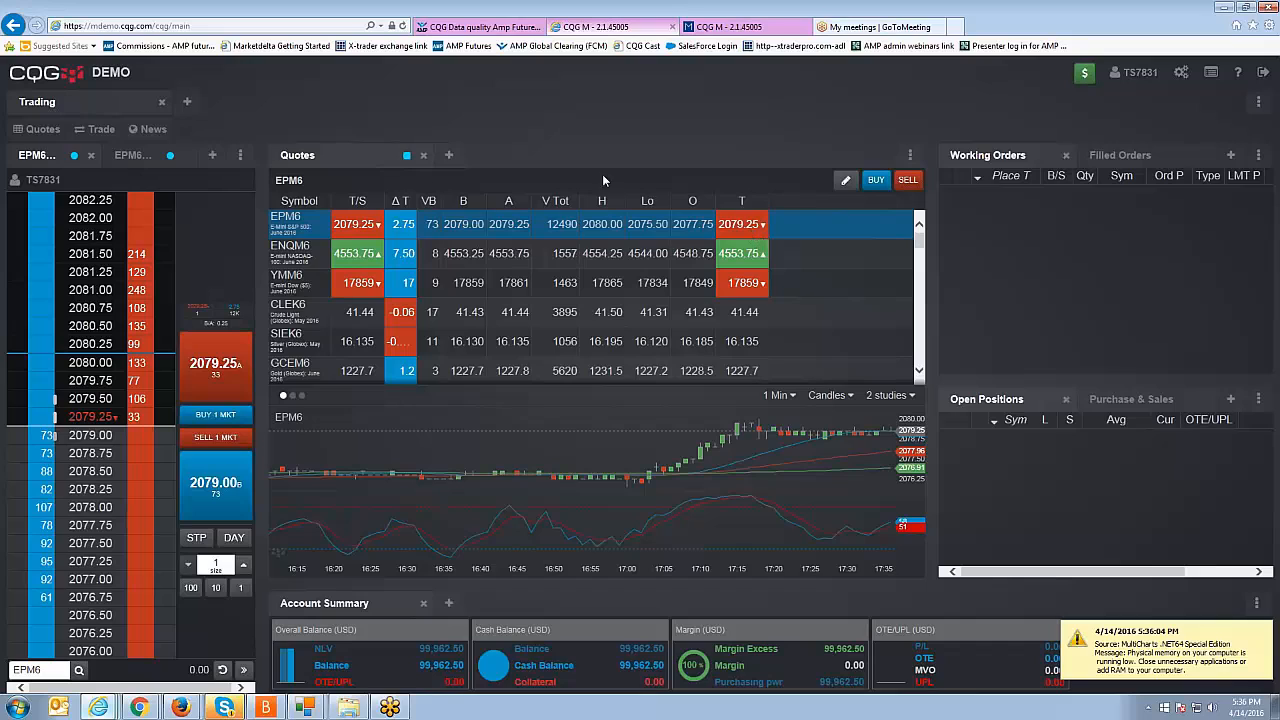
mouse_move(186, 108)
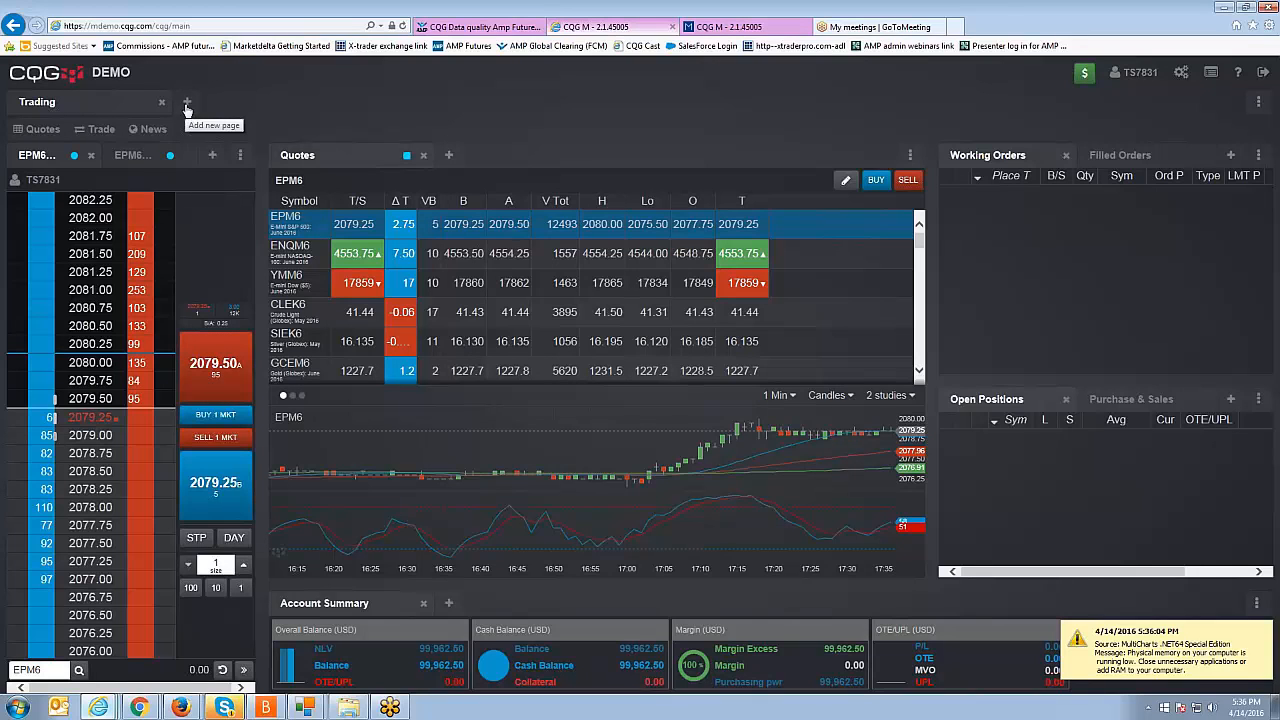
Create a new workspace page named AMP beside the Trading page
click(186, 102)
text(A)
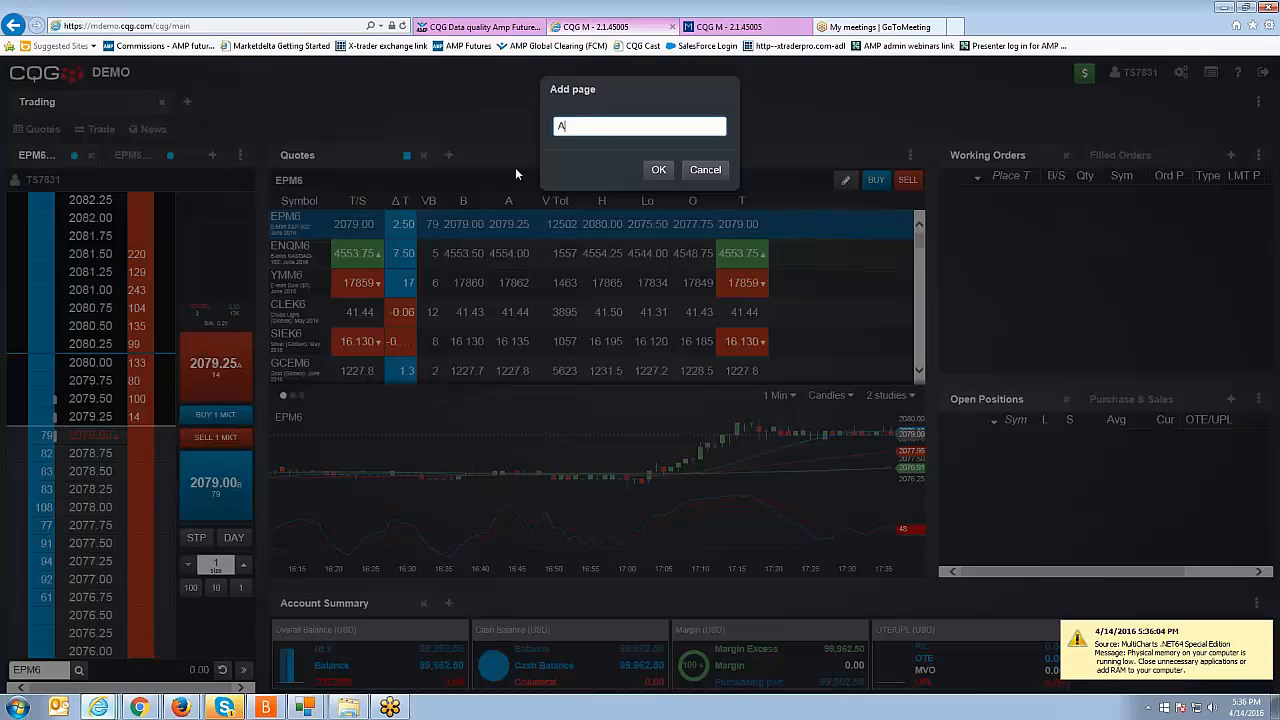
text(MP)
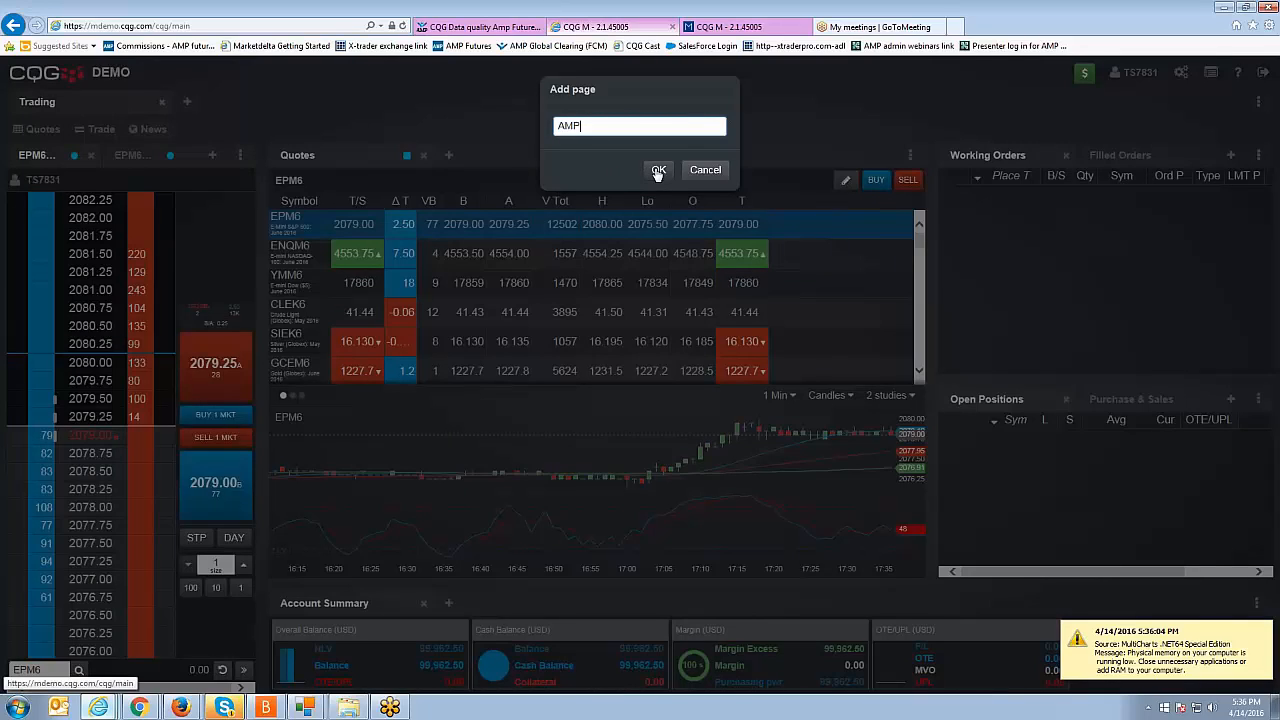
click(658, 168)
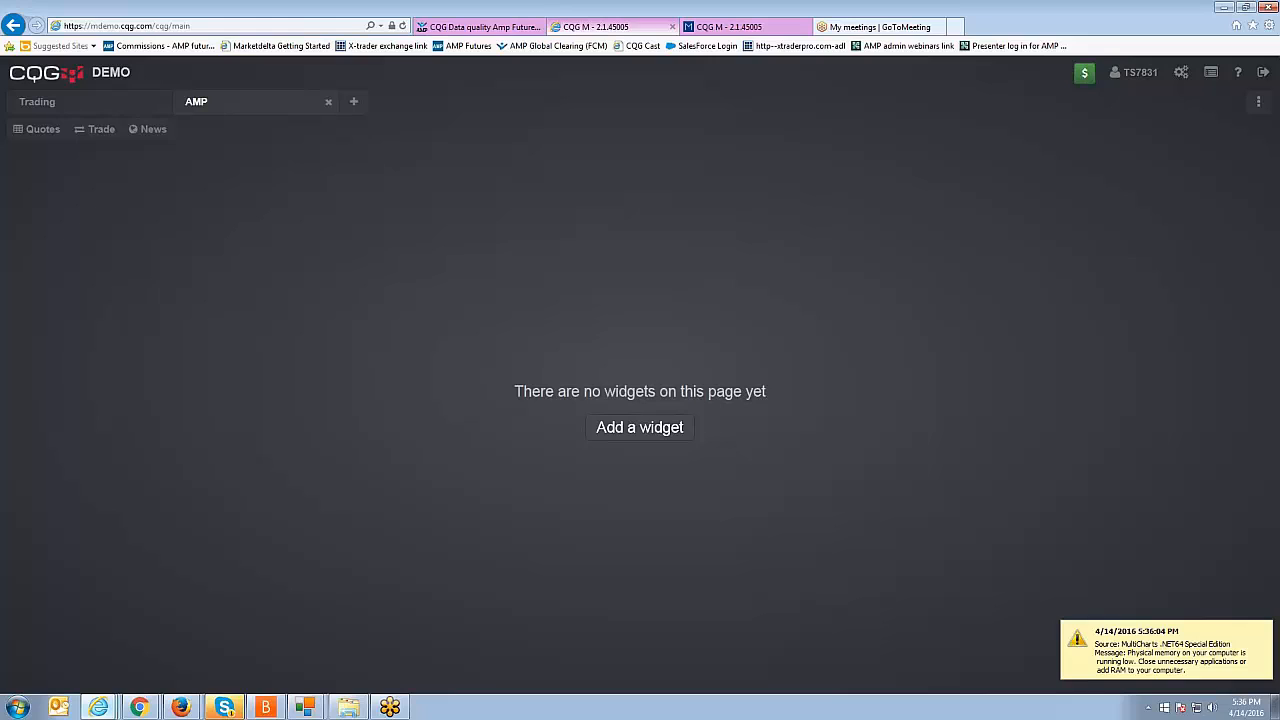
Add a Quotes widget to the AMP page with symbol MJNK (Mini Nikkei 225)
click(640, 428)
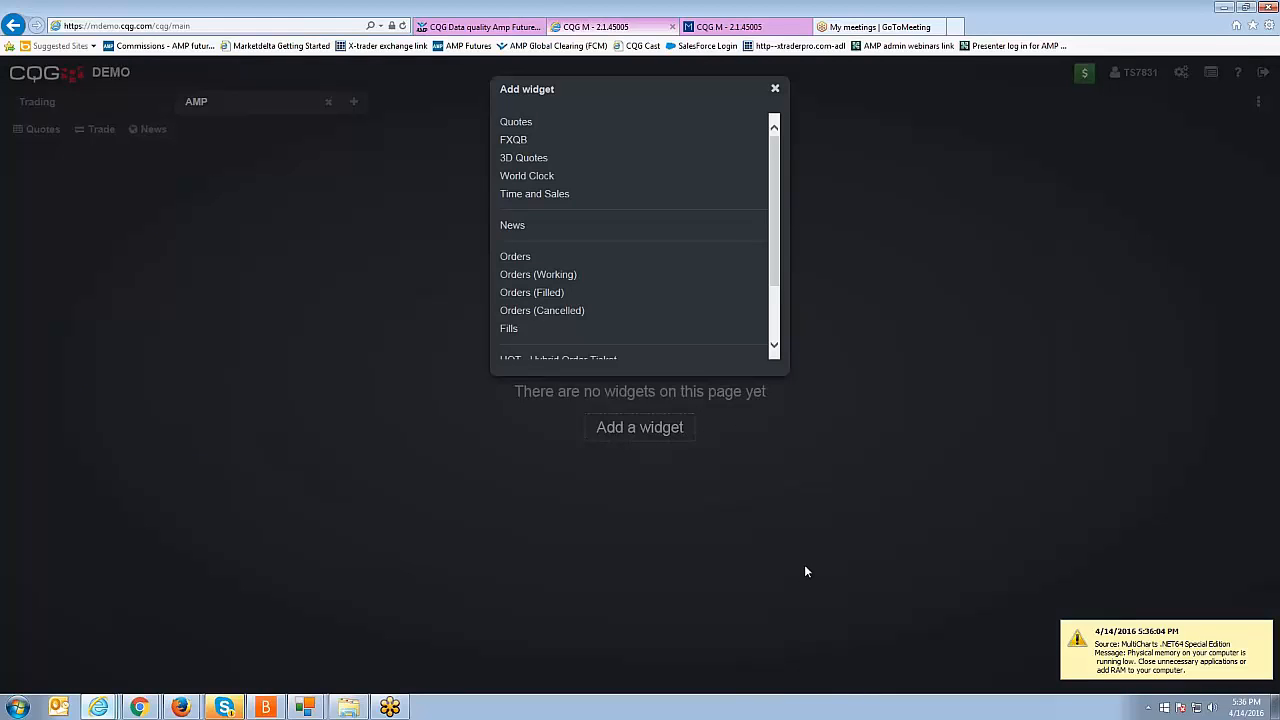
mouse_move(532, 132)
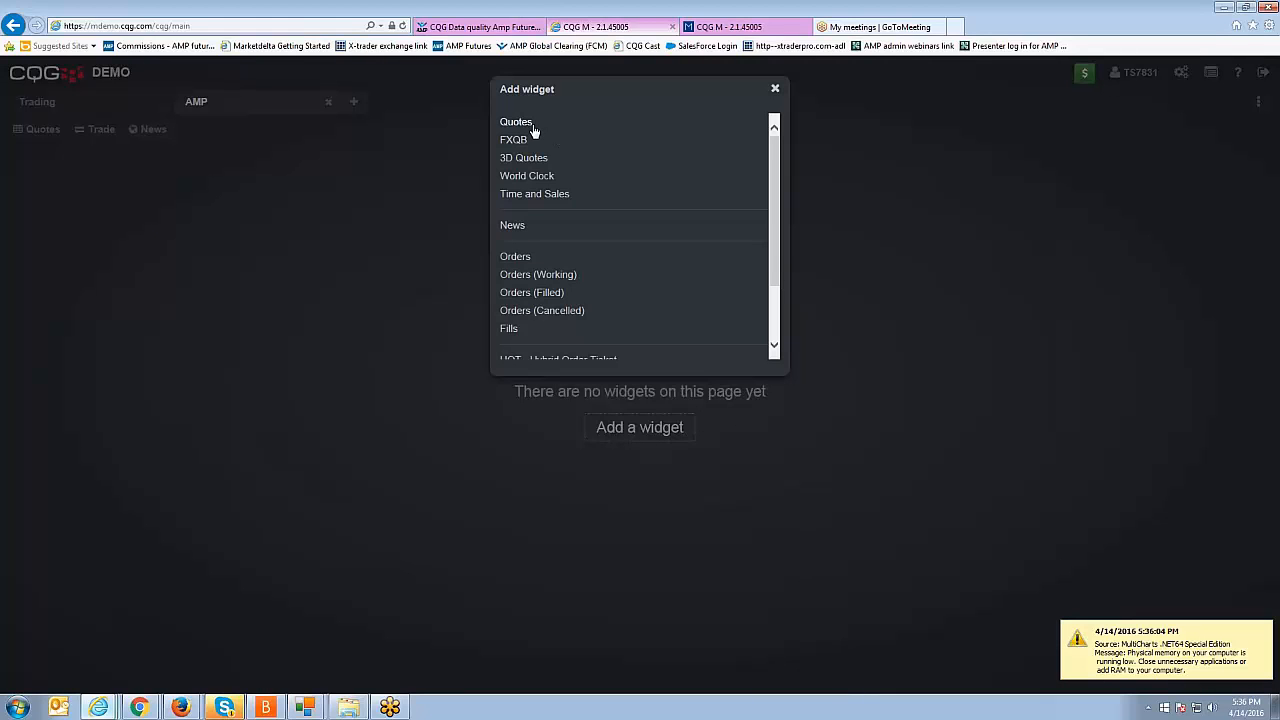
click(516, 122)
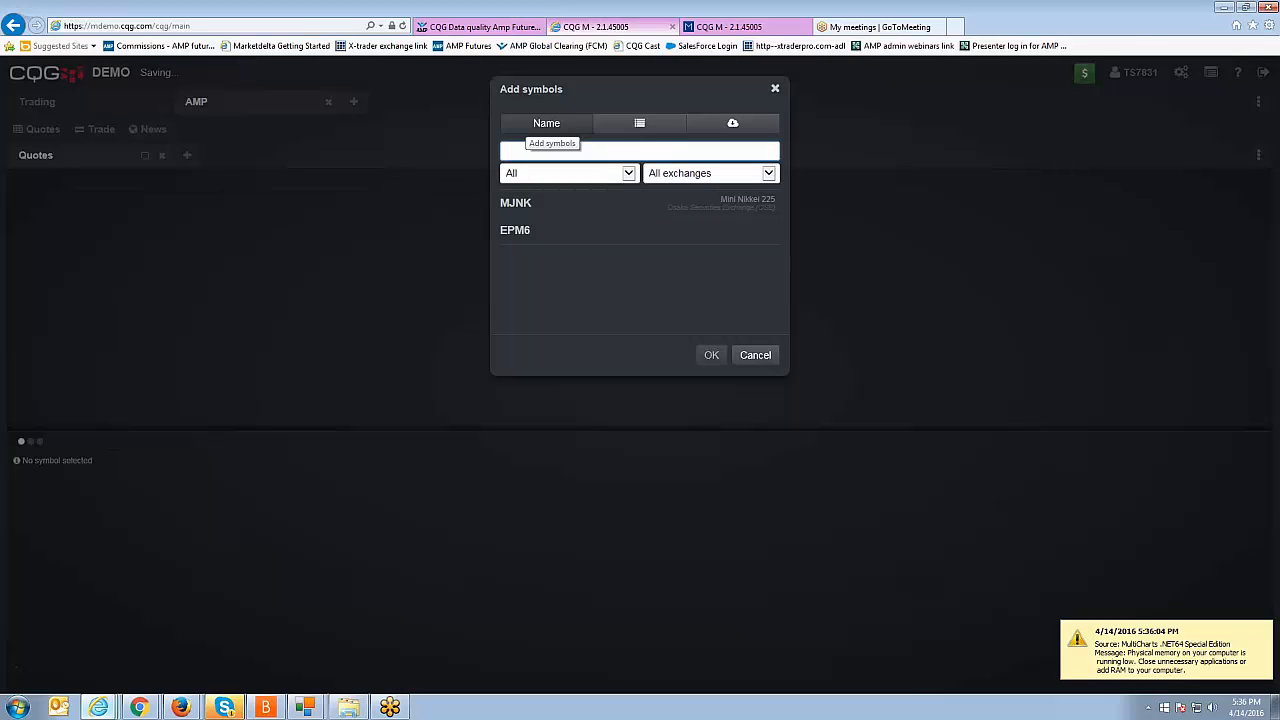
click(604, 150)
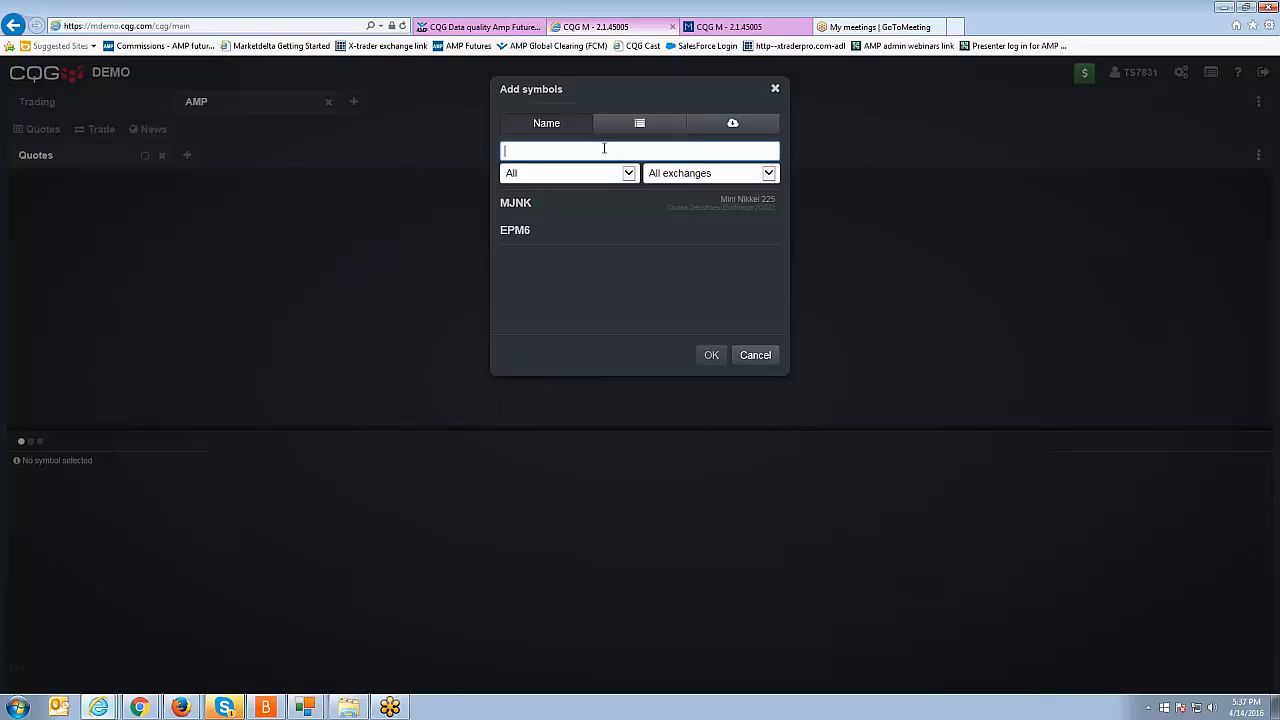
text(MJ)
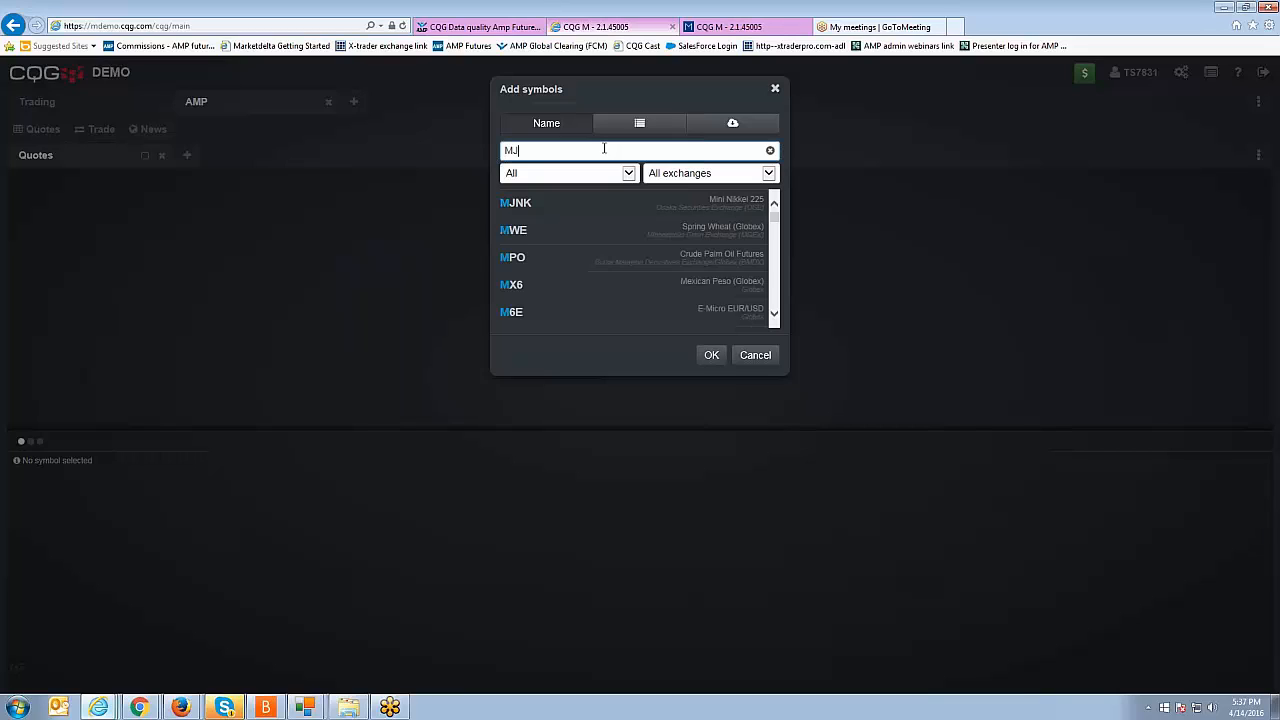
text(JNK)
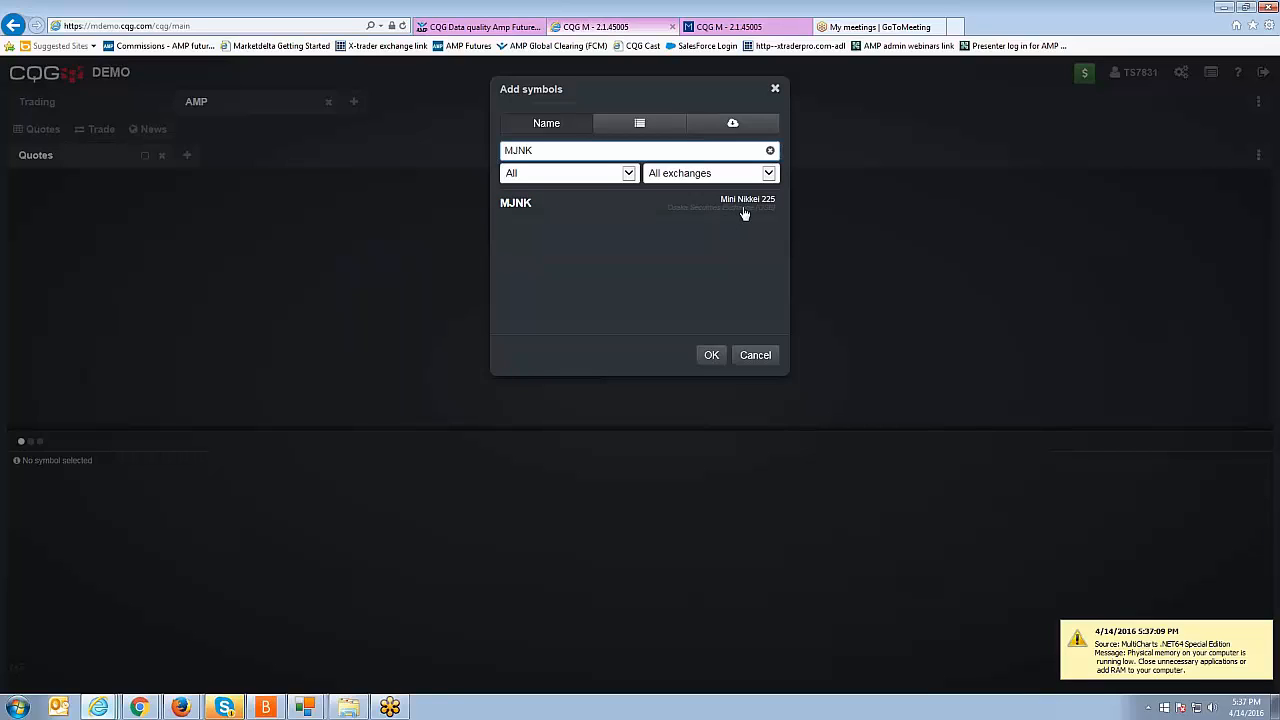
mouse_move(742, 204)
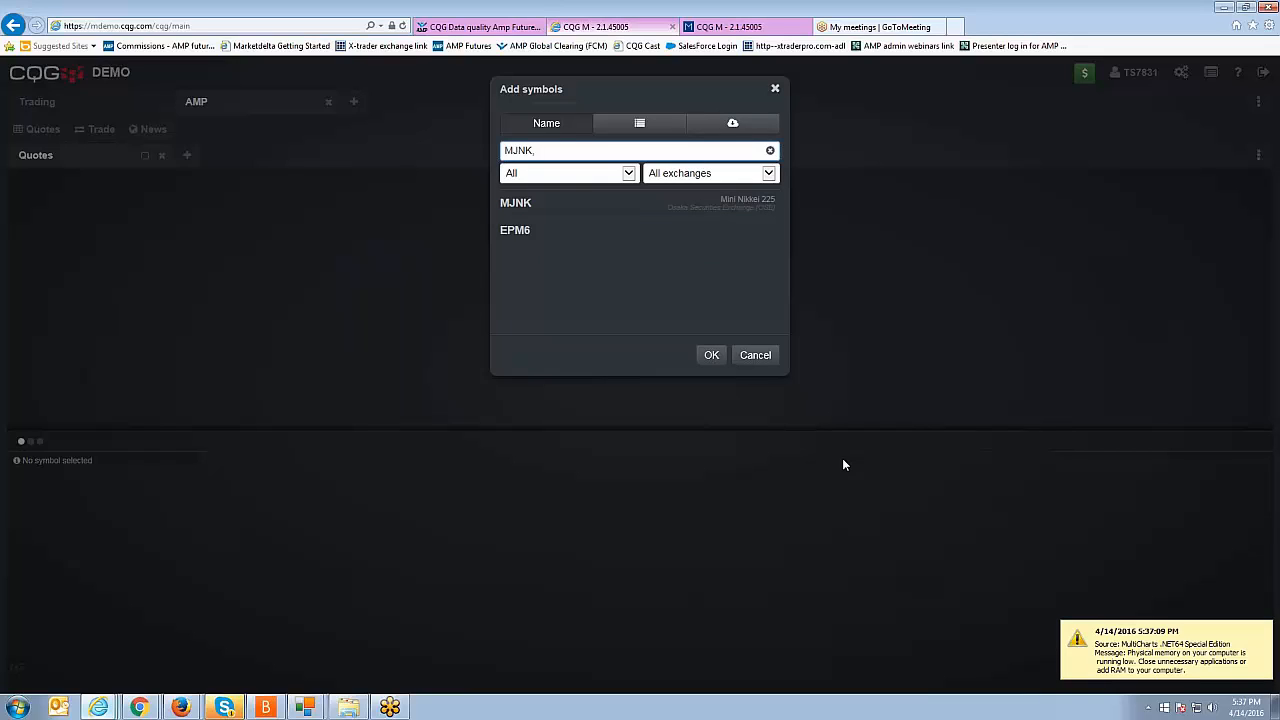
mouse_move(704, 336)
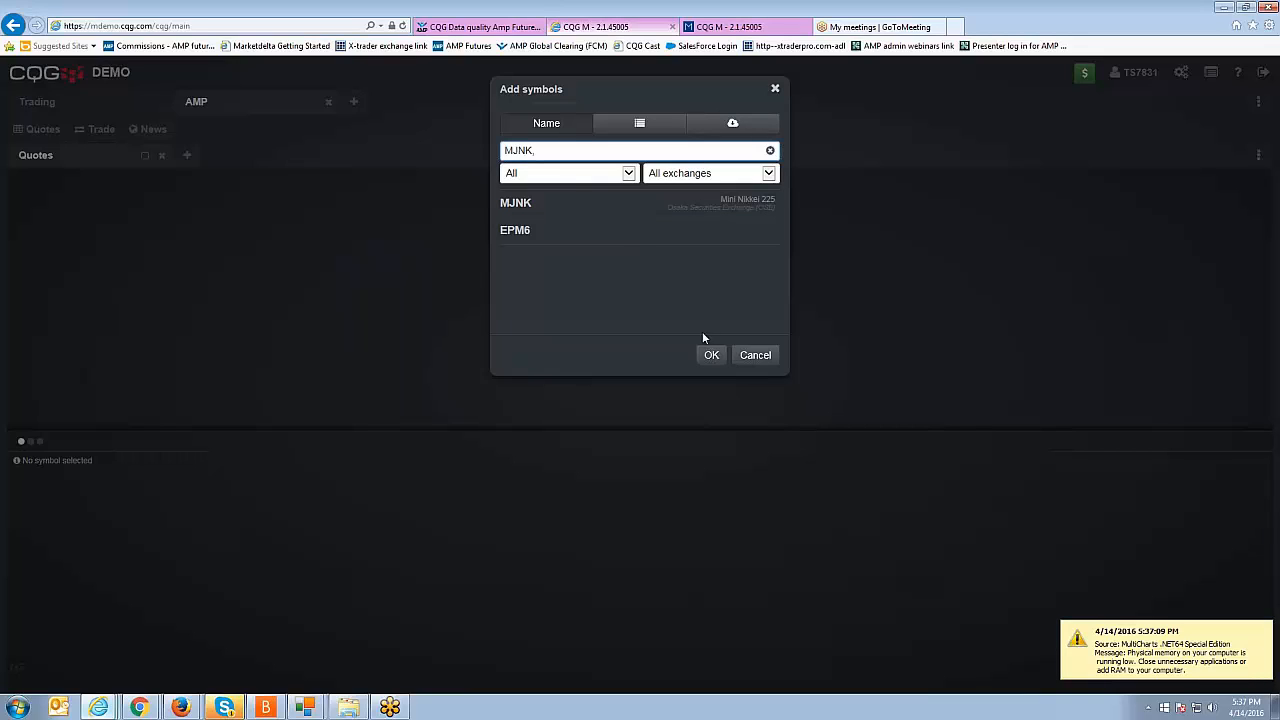
click(712, 356)
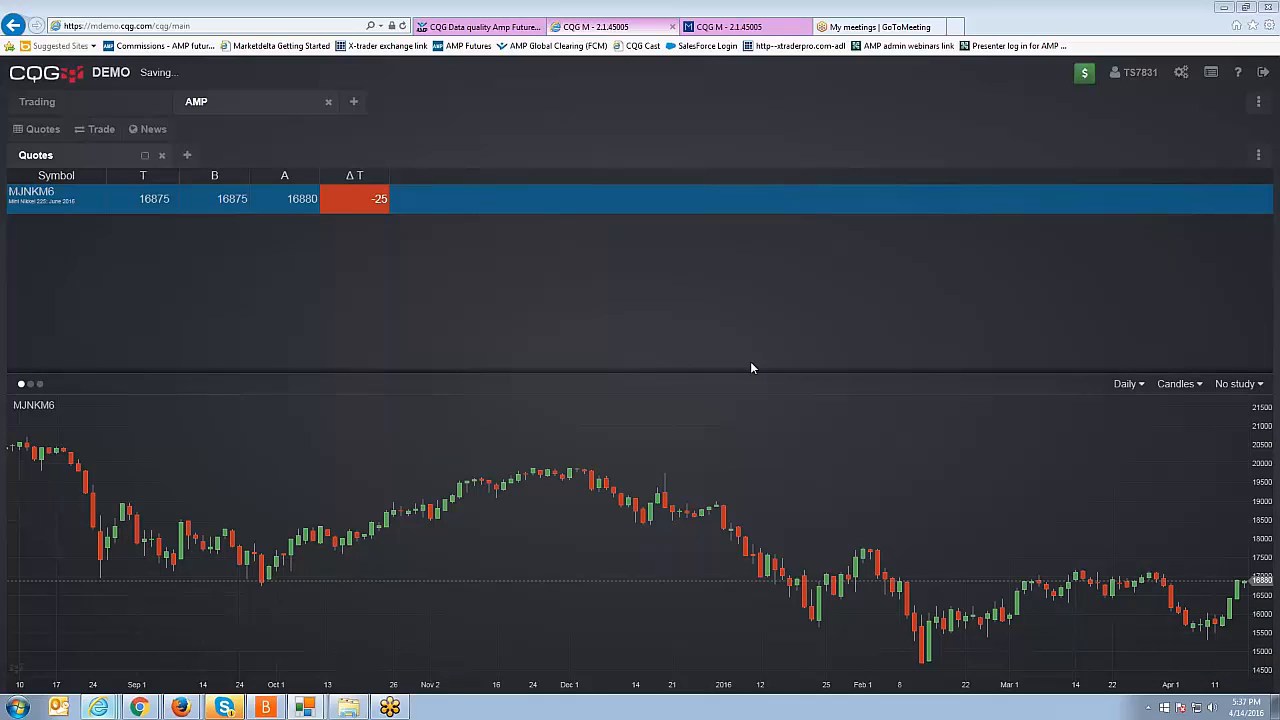
mouse_move(388, 368)
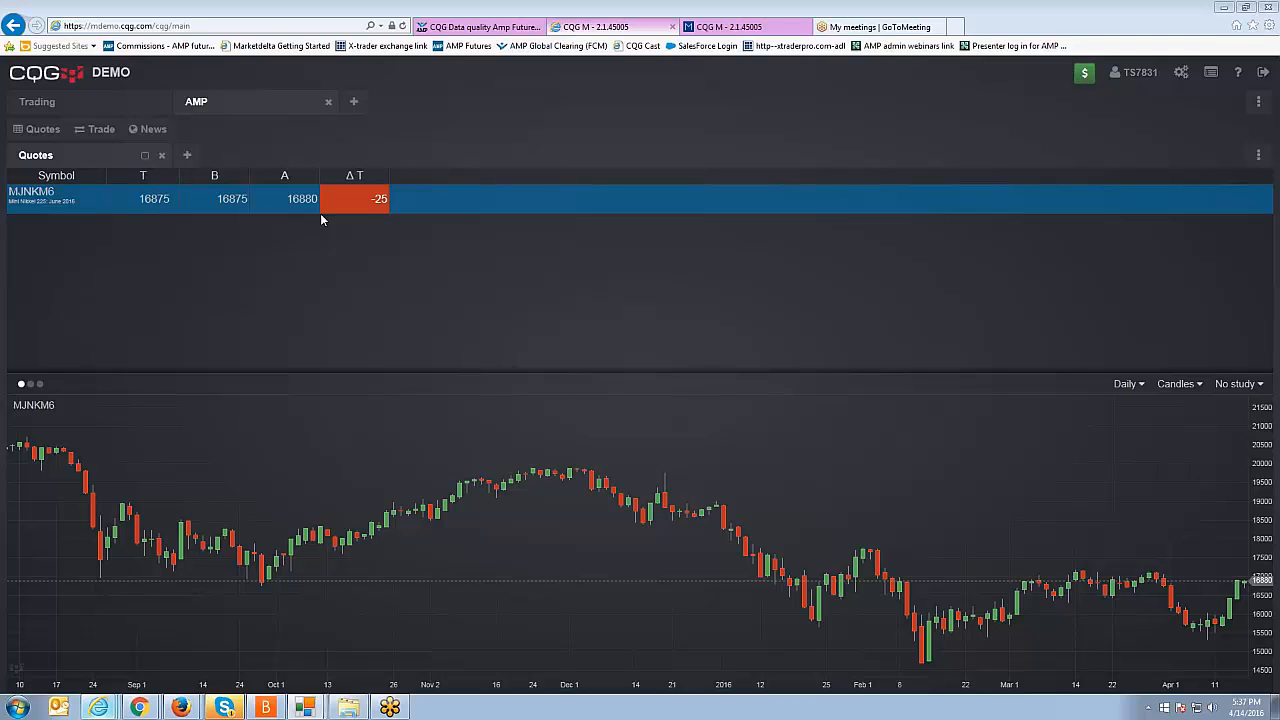
mouse_move(104, 108)
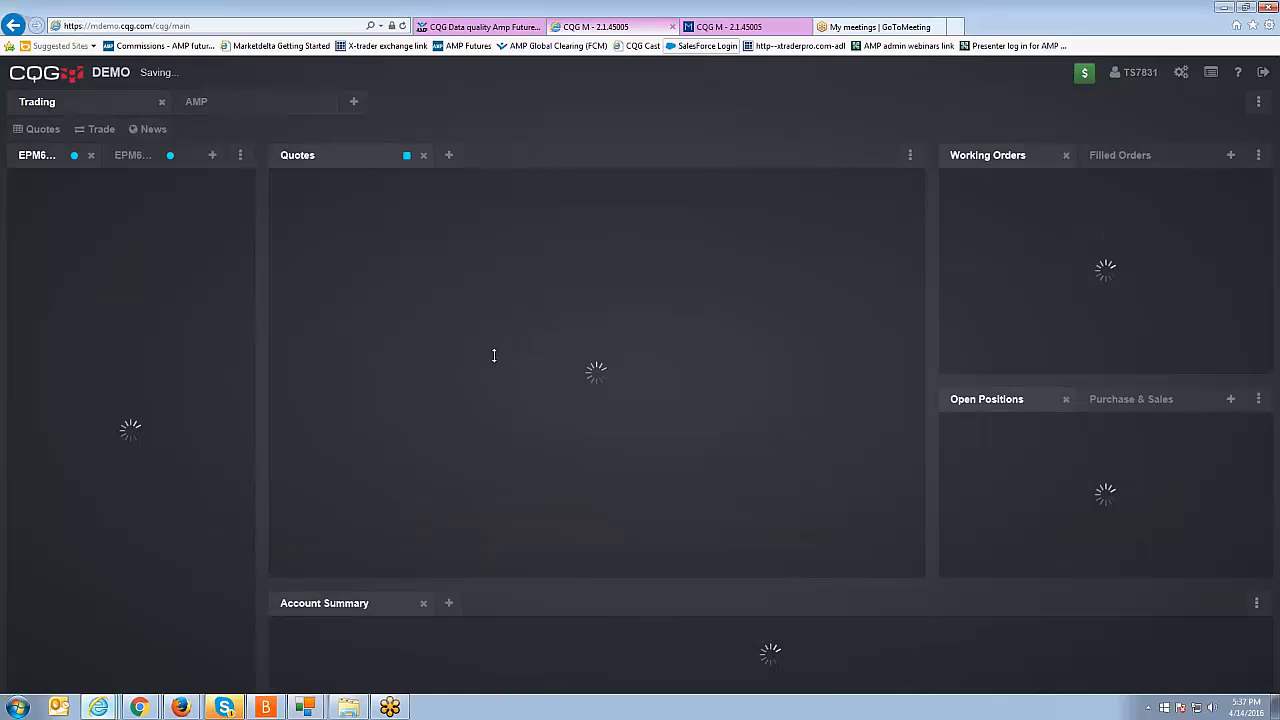
mouse_move(492, 368)
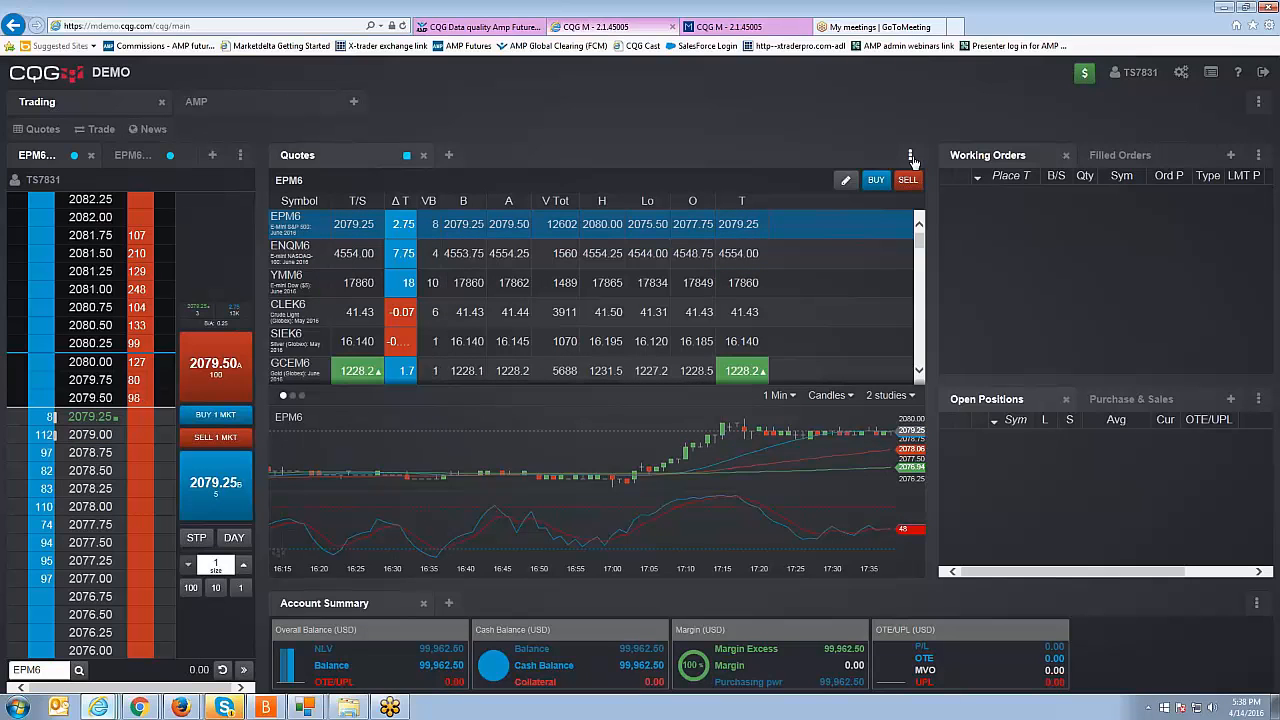
Add MJNK to the Quotes widget's symbol list on the Trading page
click(910, 156)
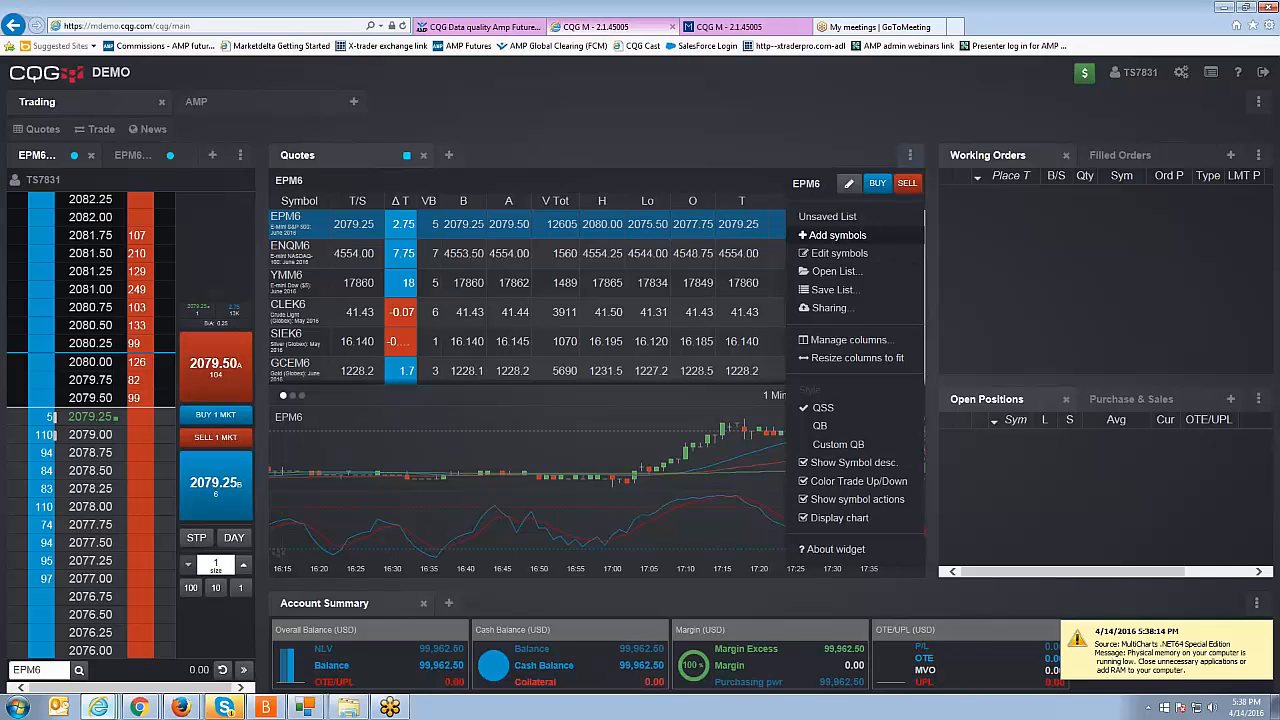
click(832, 234)
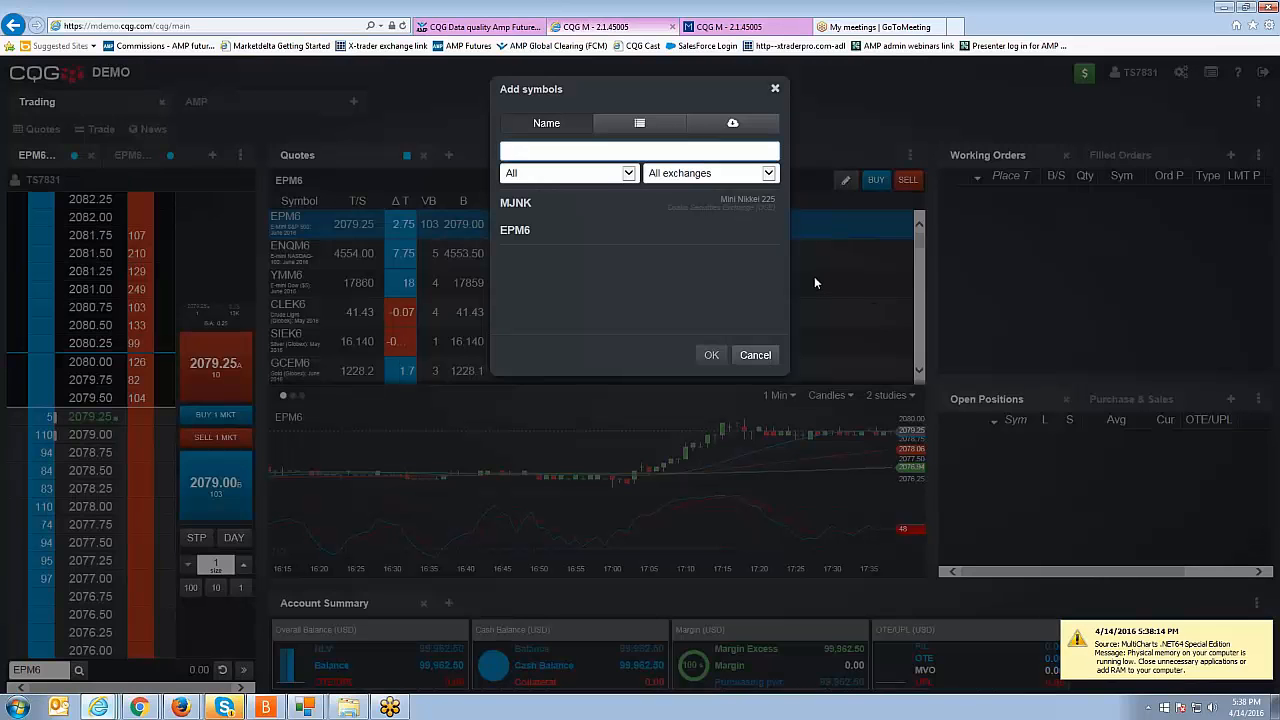
text(MJNK,)
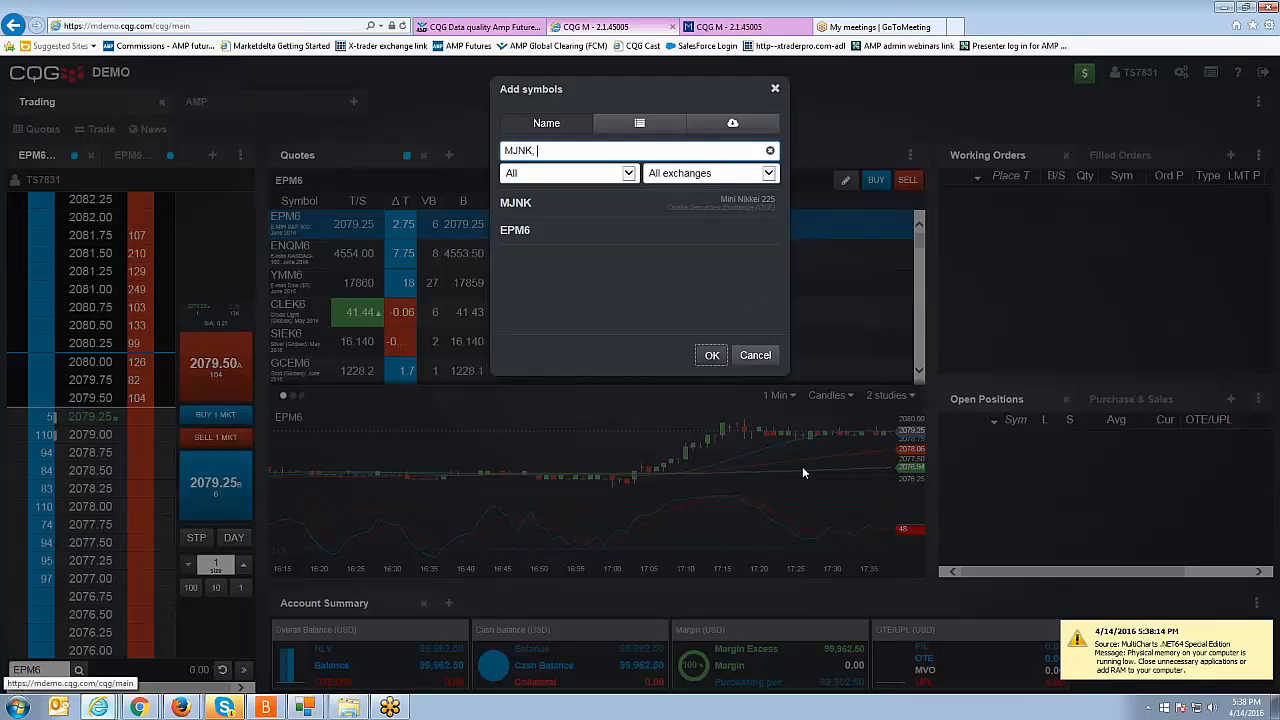
click(712, 356)
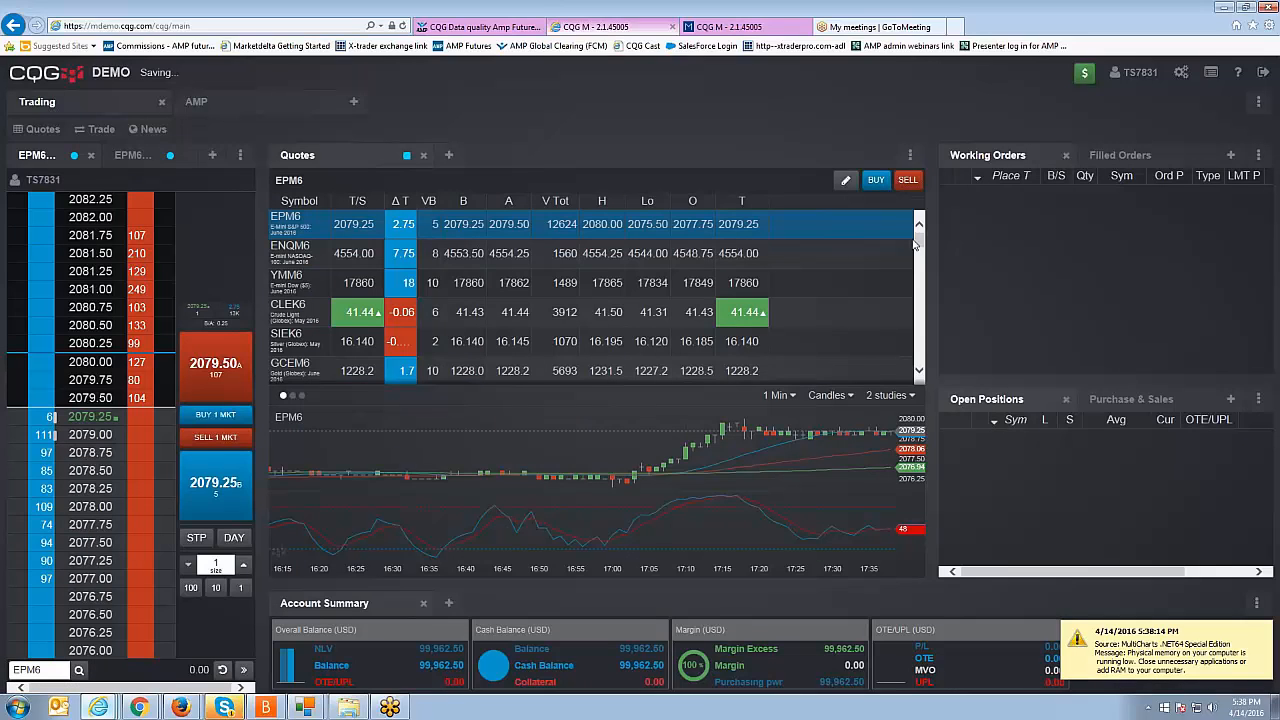